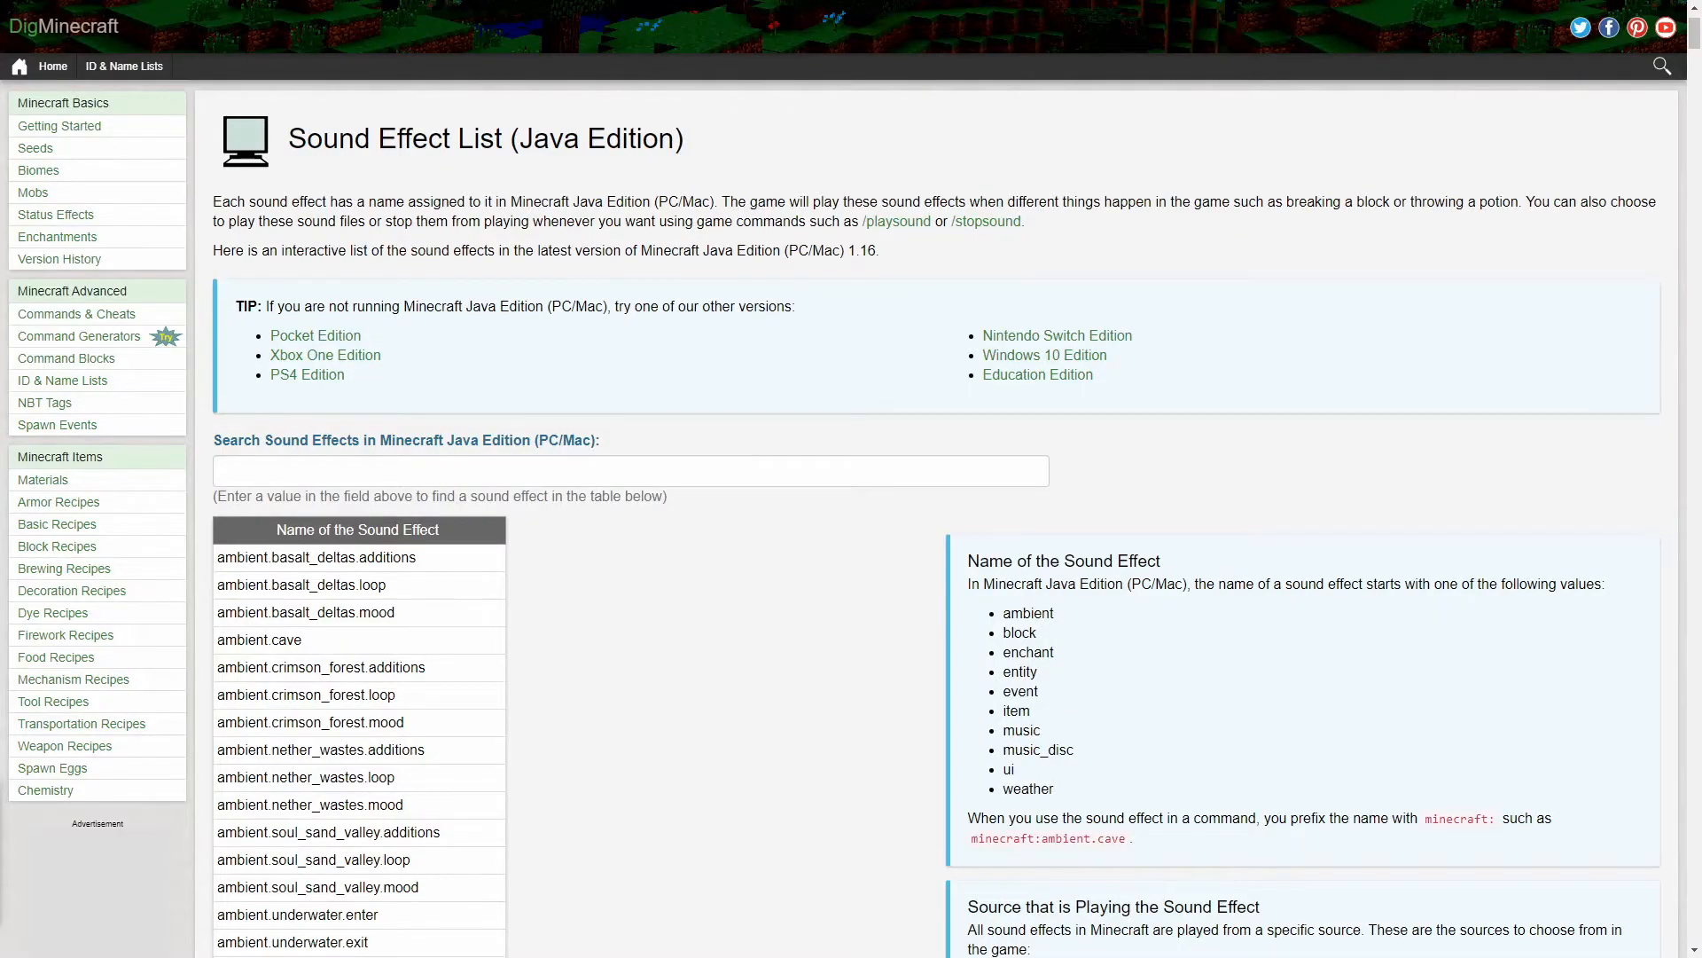
- Add the position 5 60 6.47 after the @a target in the playsound command
scroll(down, 3)
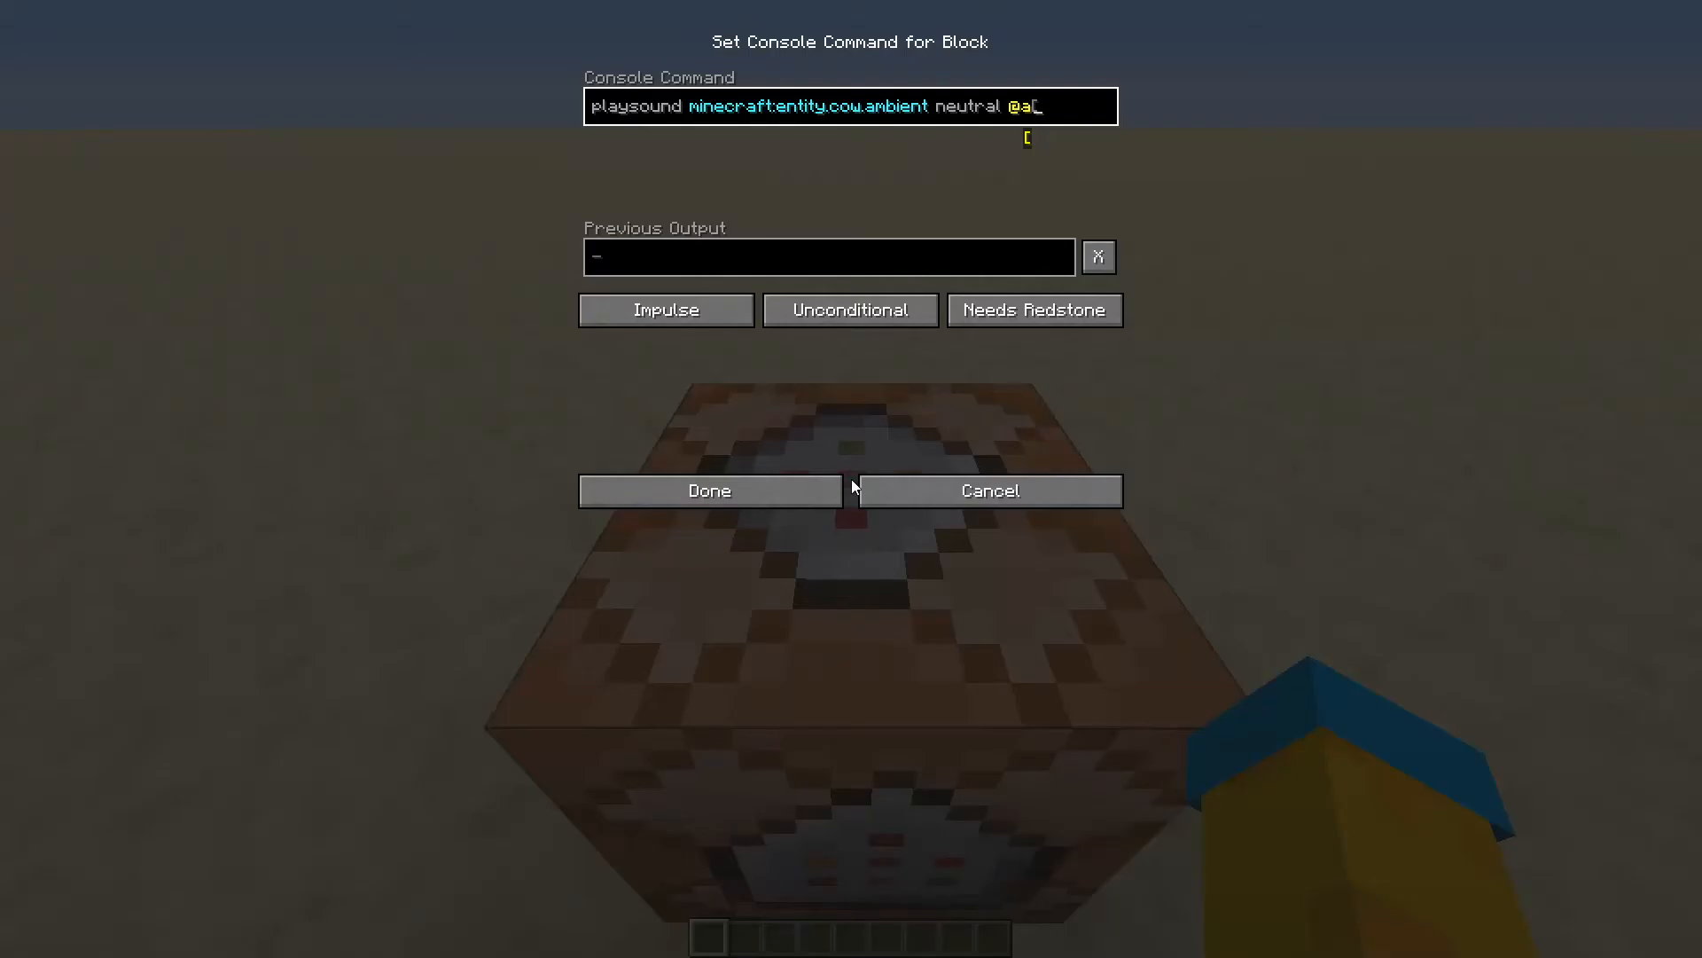
text(5 60 6.47)
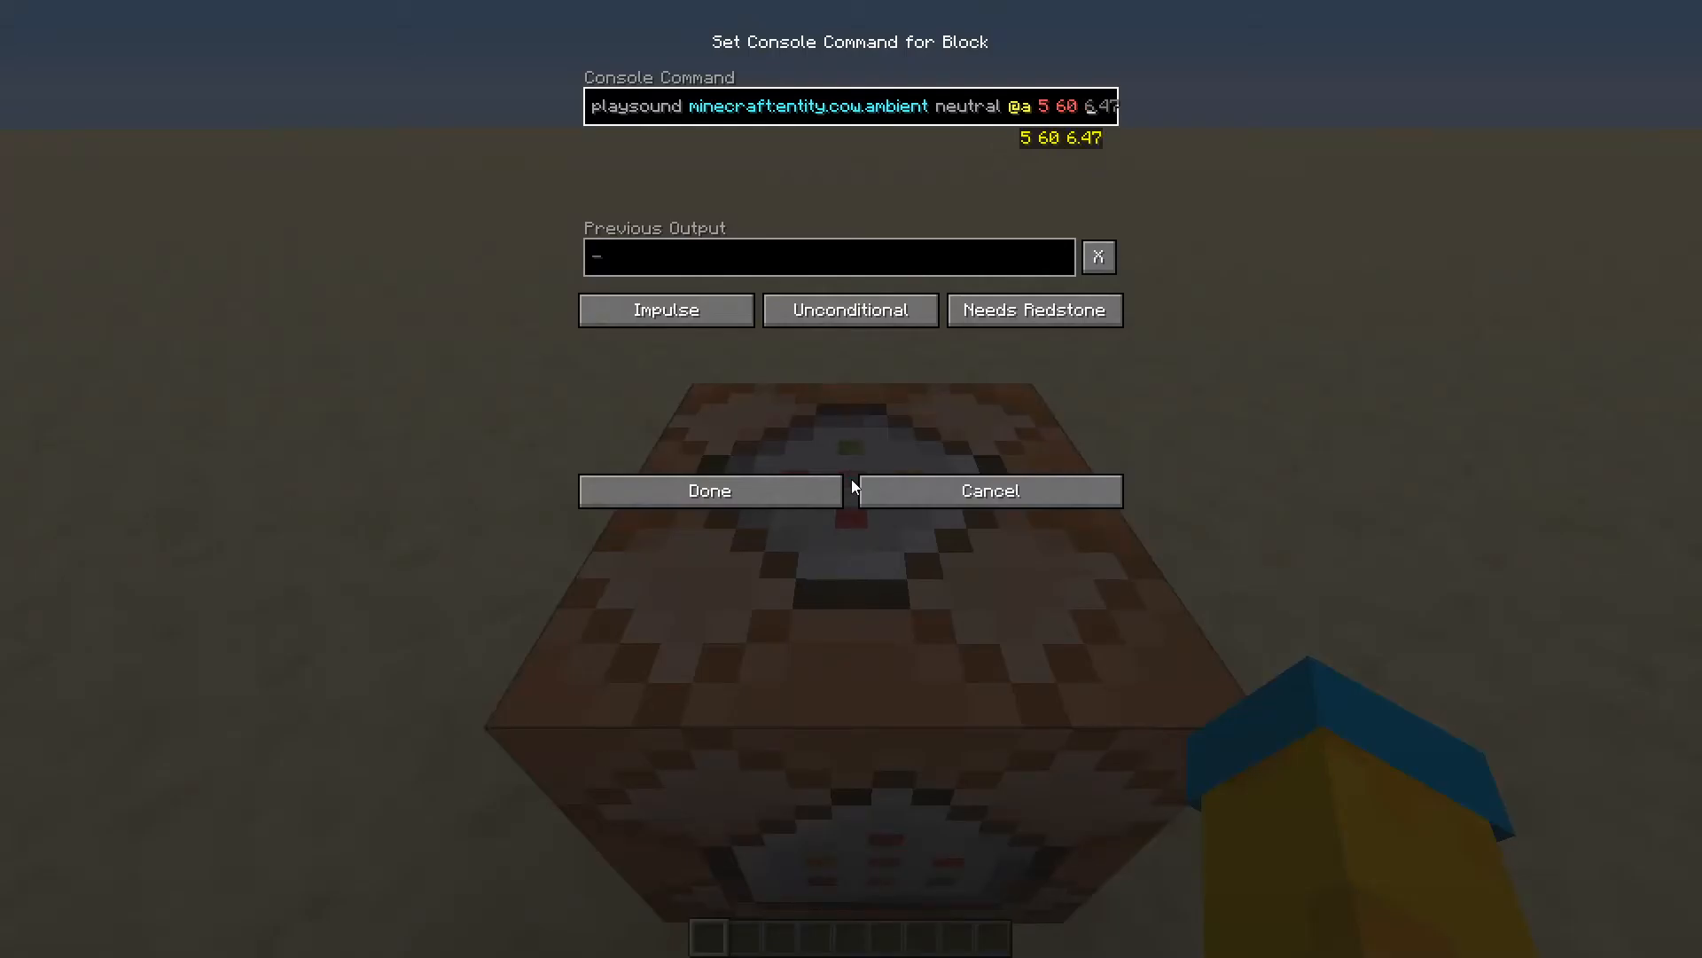
click(708, 489)
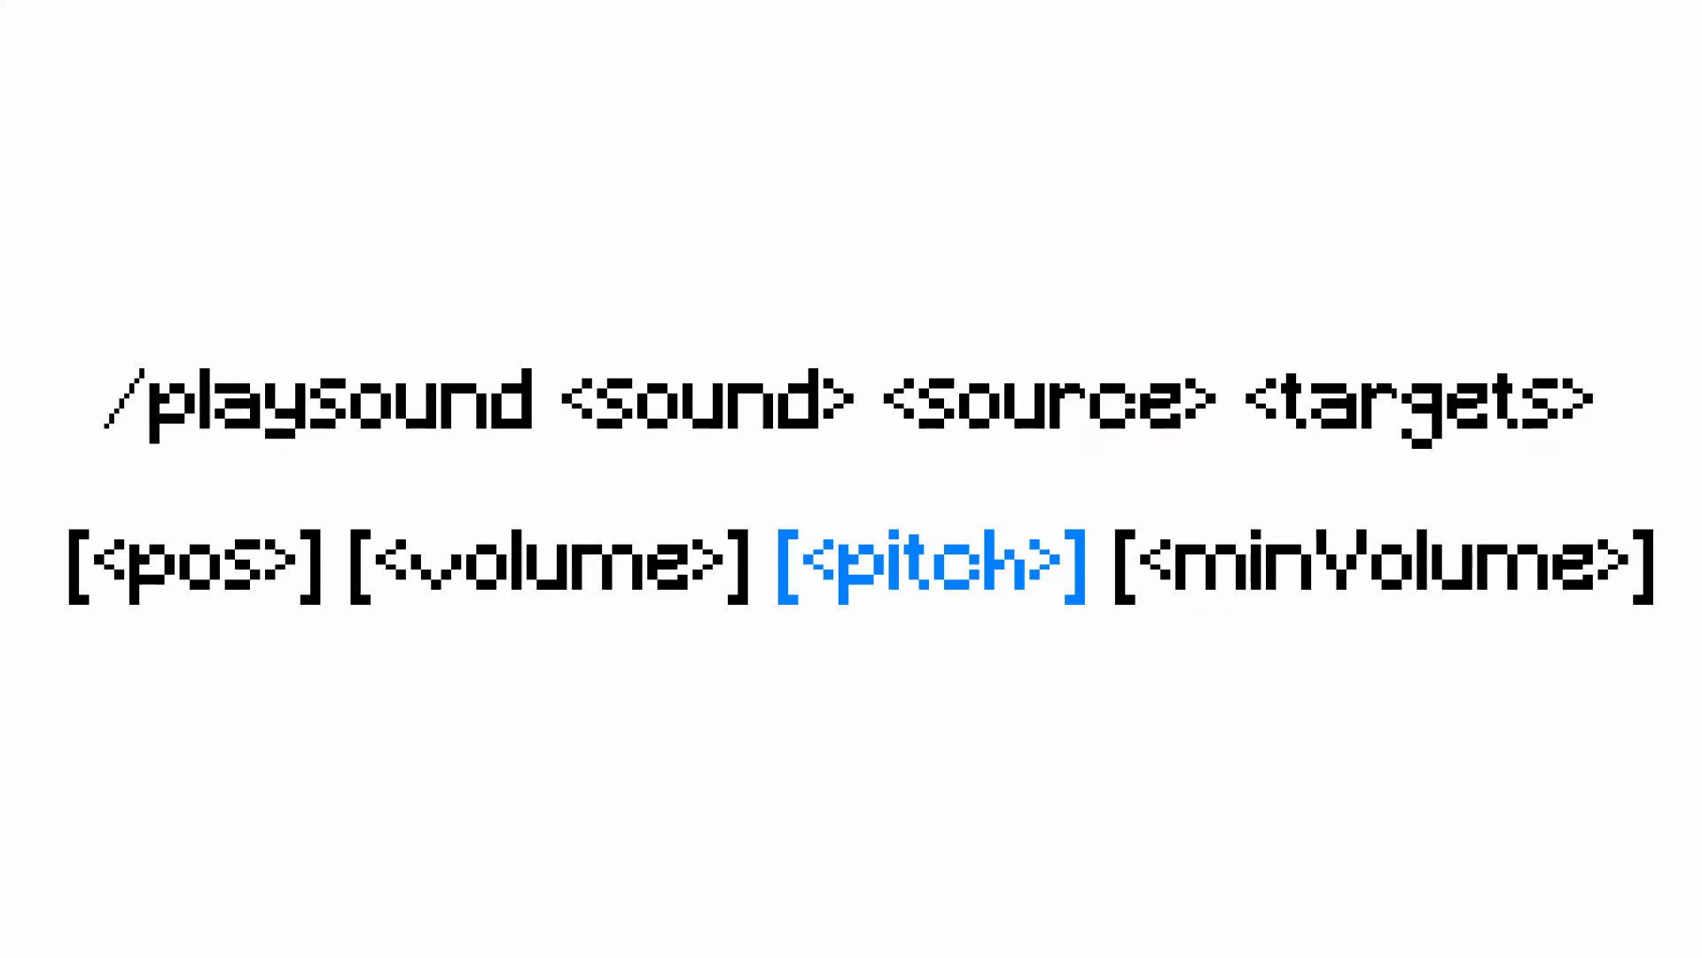
- Use relative position ~ ~ ~ with volume 1, pitch 1 and minVolume 0 in the command
click(930, 564)
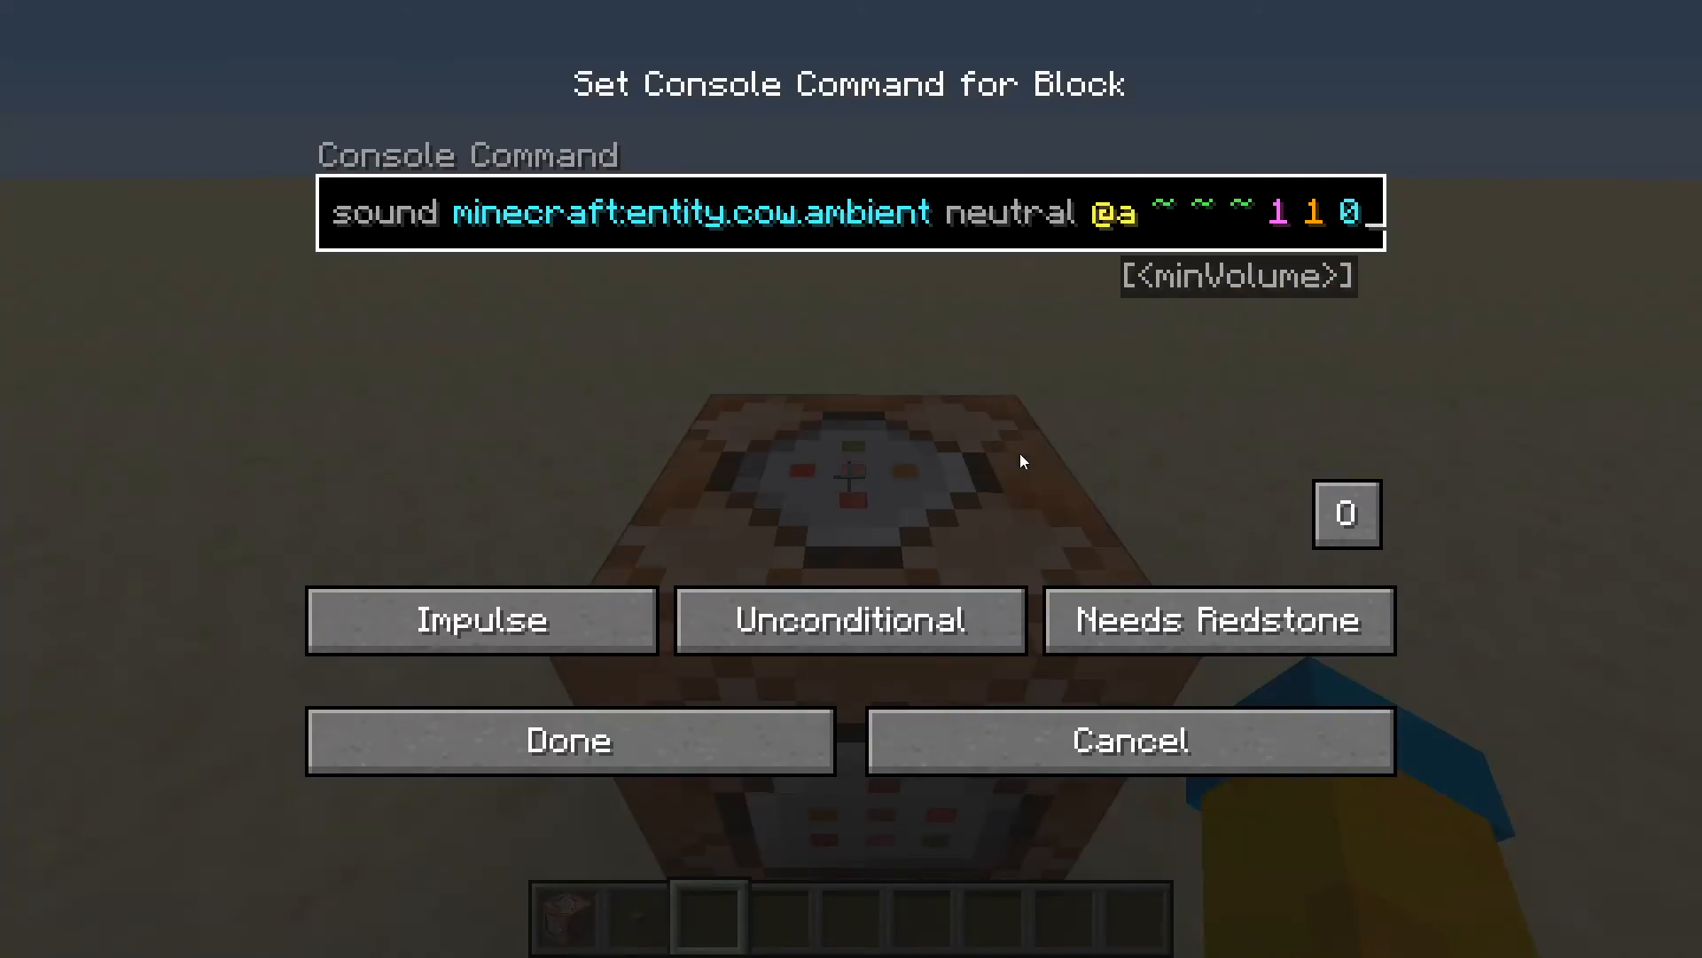
- Save the command block with Done so it can play minecraft:entity.cow.ambient
click(569, 741)
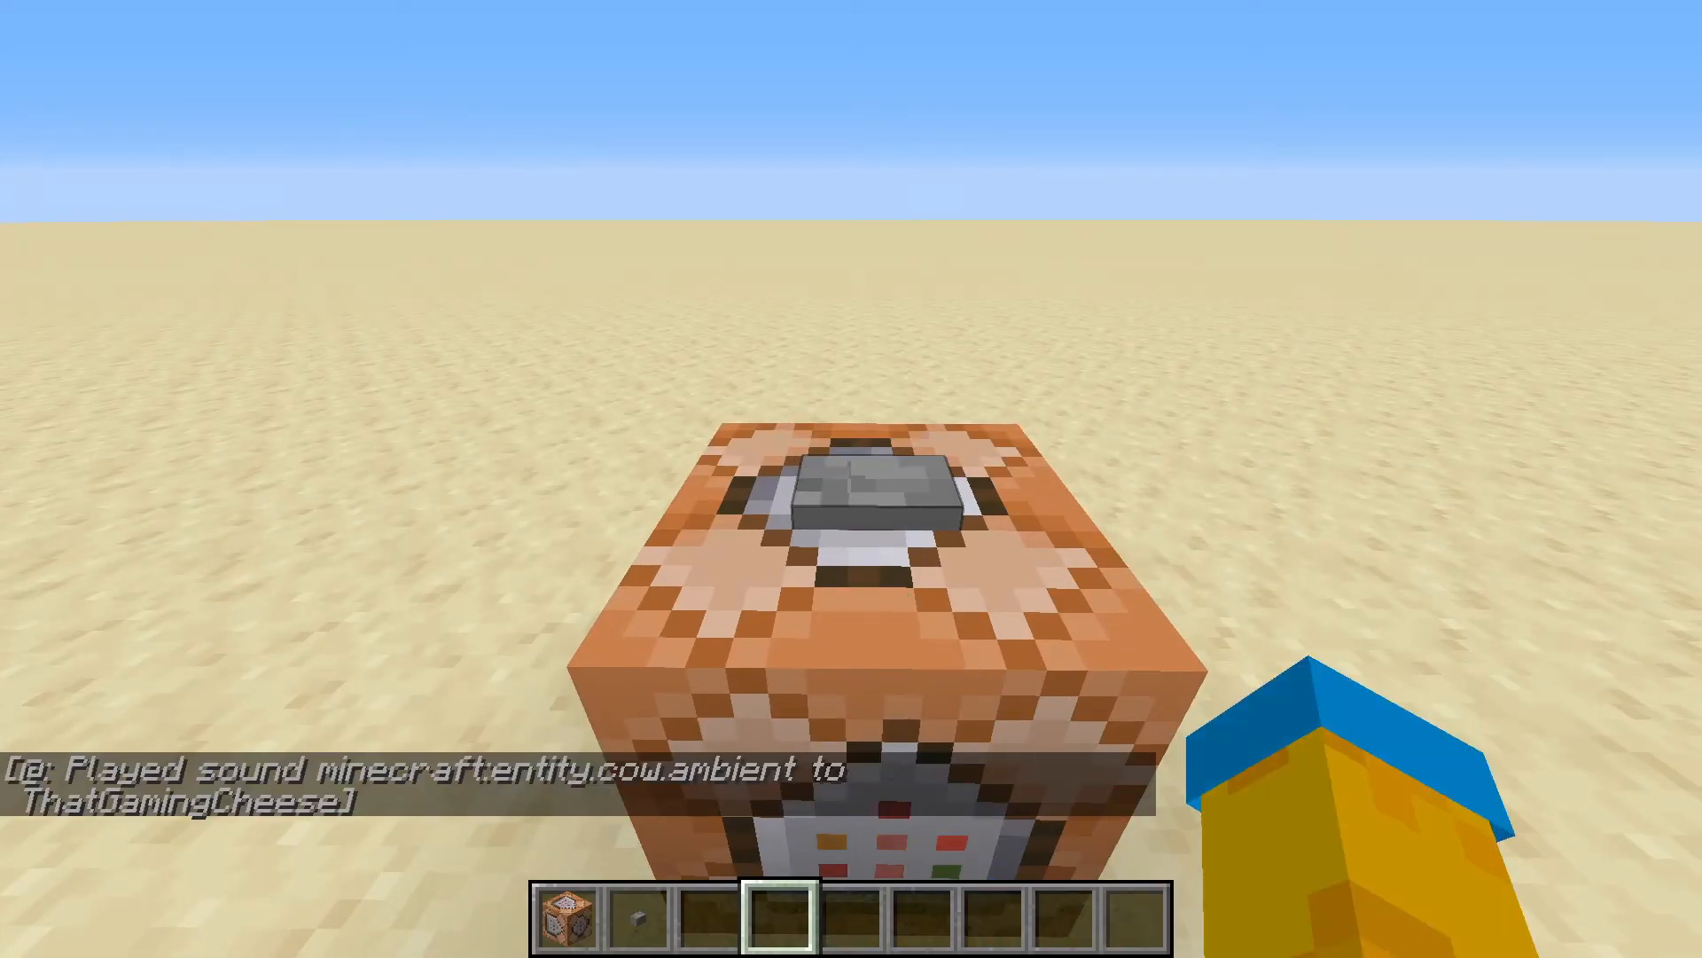